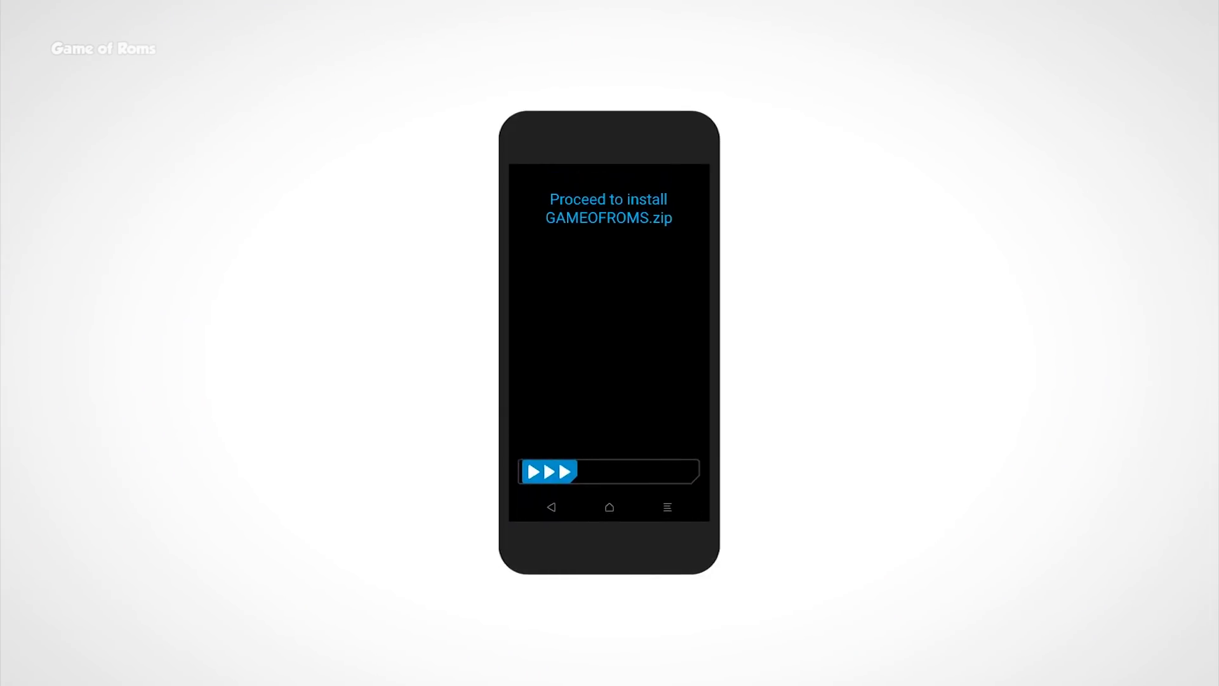
Browse RedWolf's settings pages for Vibration, Time Zone and the RedWolf DM-Verity/encryption options.
drag(548, 472, 685, 471)
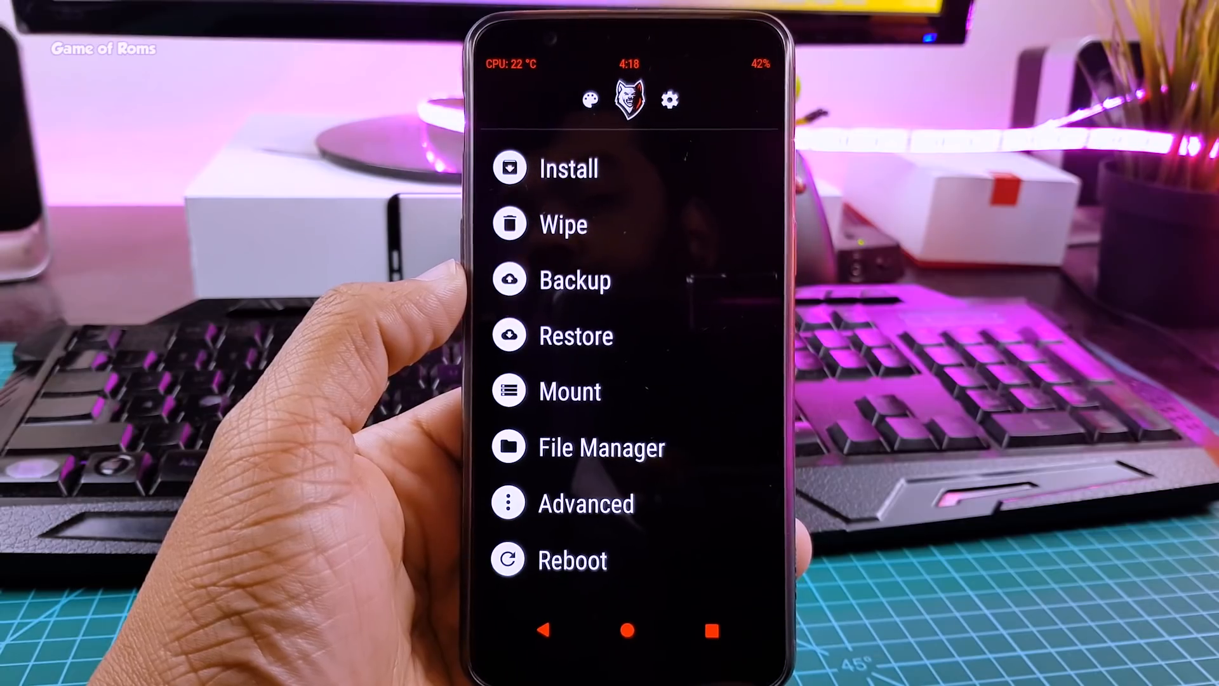
click(585, 503)
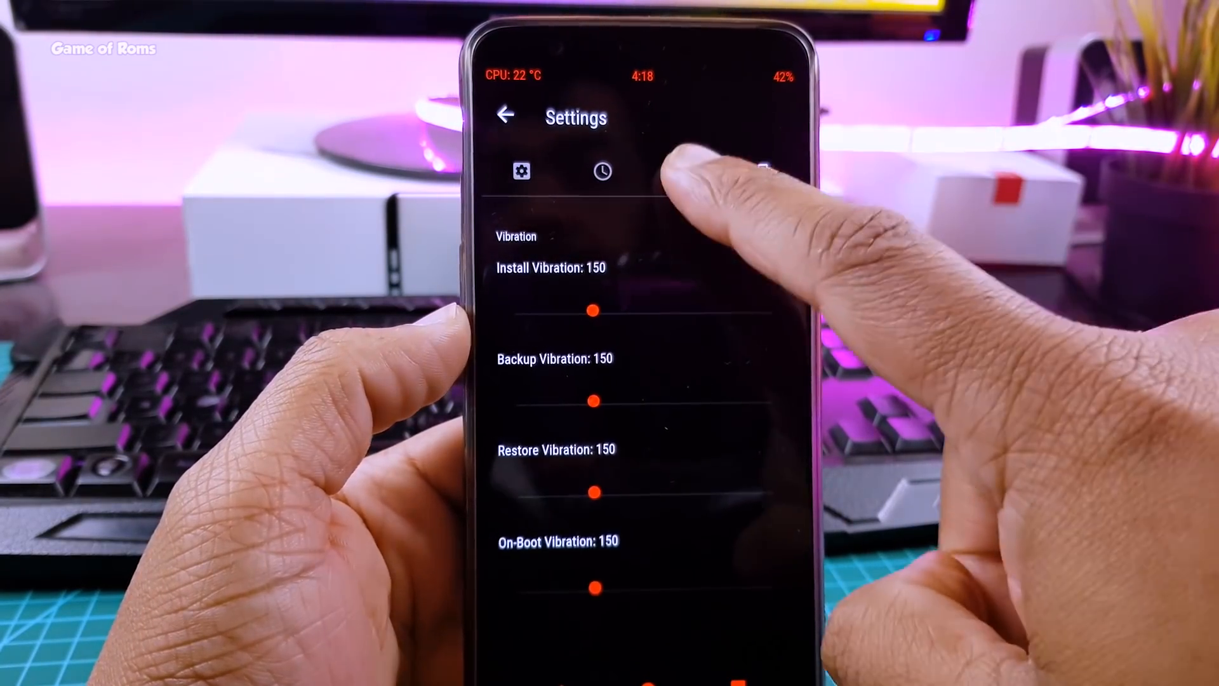
click(602, 172)
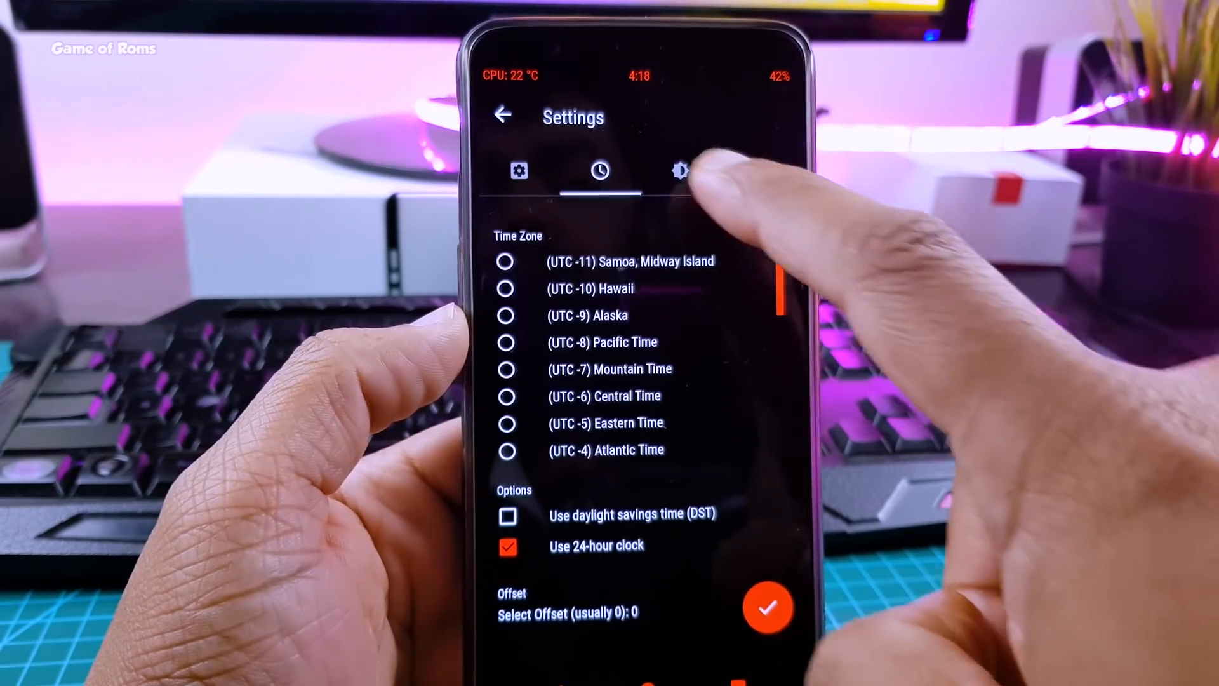
click(678, 171)
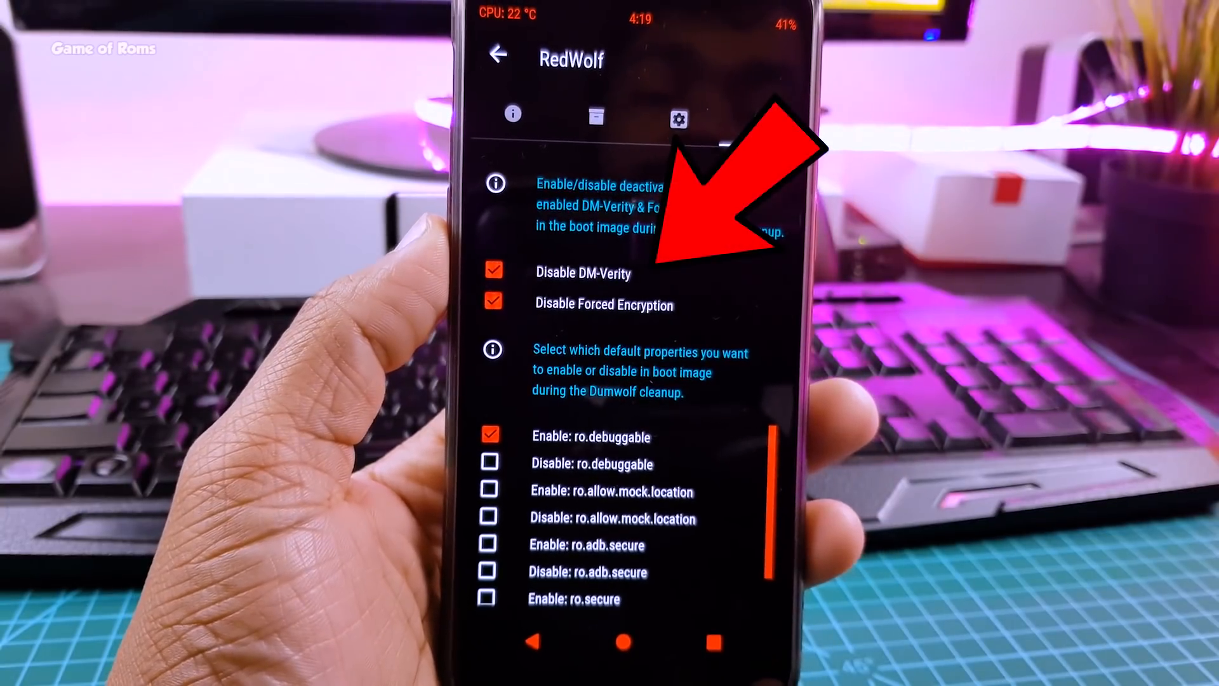
click(759, 121)
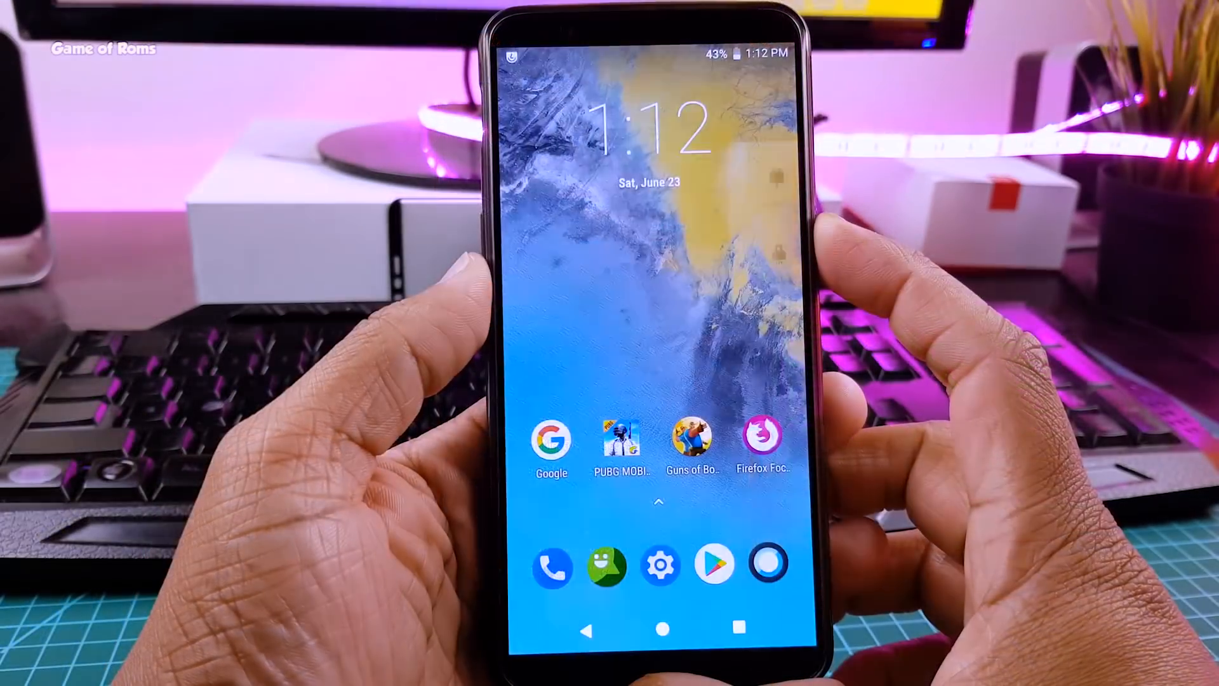
Restart the phone from the home screen into TWRP recovery.
key(power)
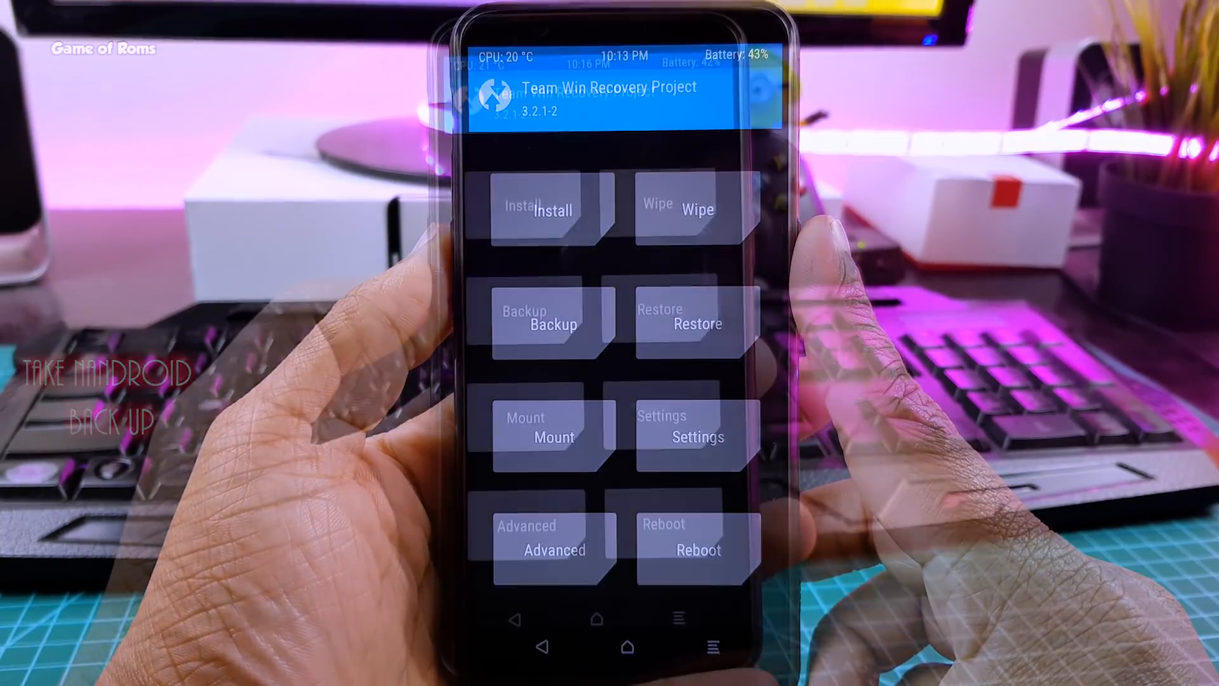
Flash RedWolf-027-Unofficial-dumpling.img from Download onto the Recovery partition and confirm.
click(552, 209)
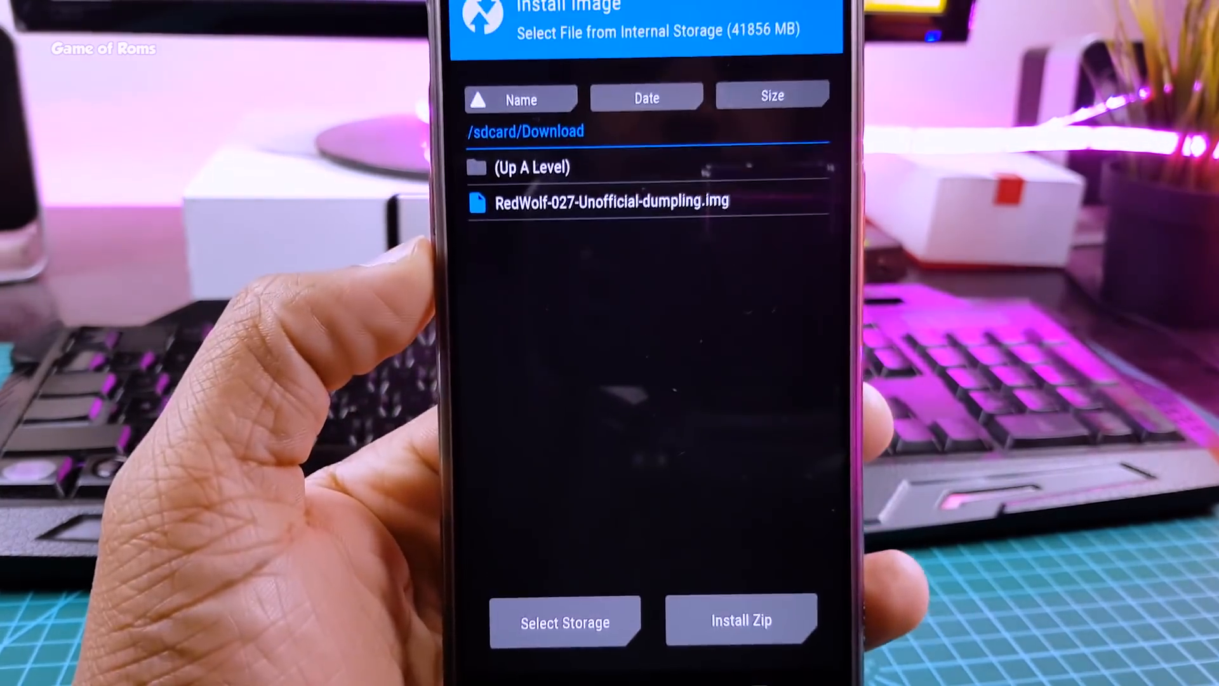
click(611, 200)
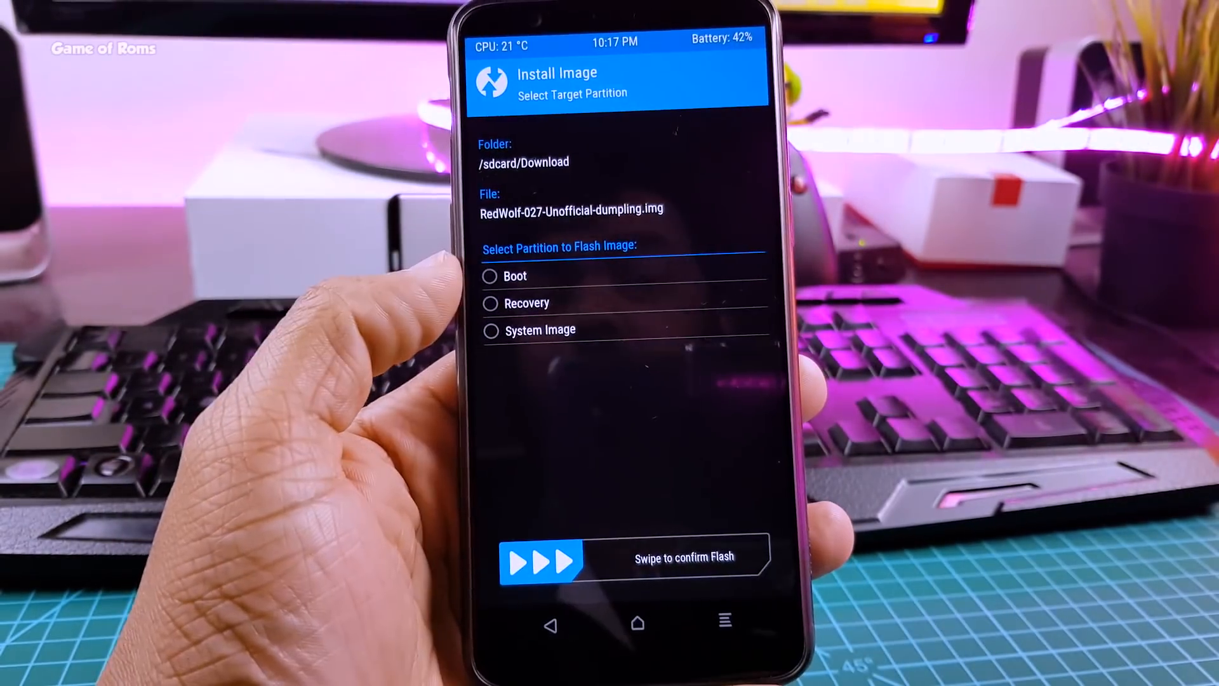
click(490, 304)
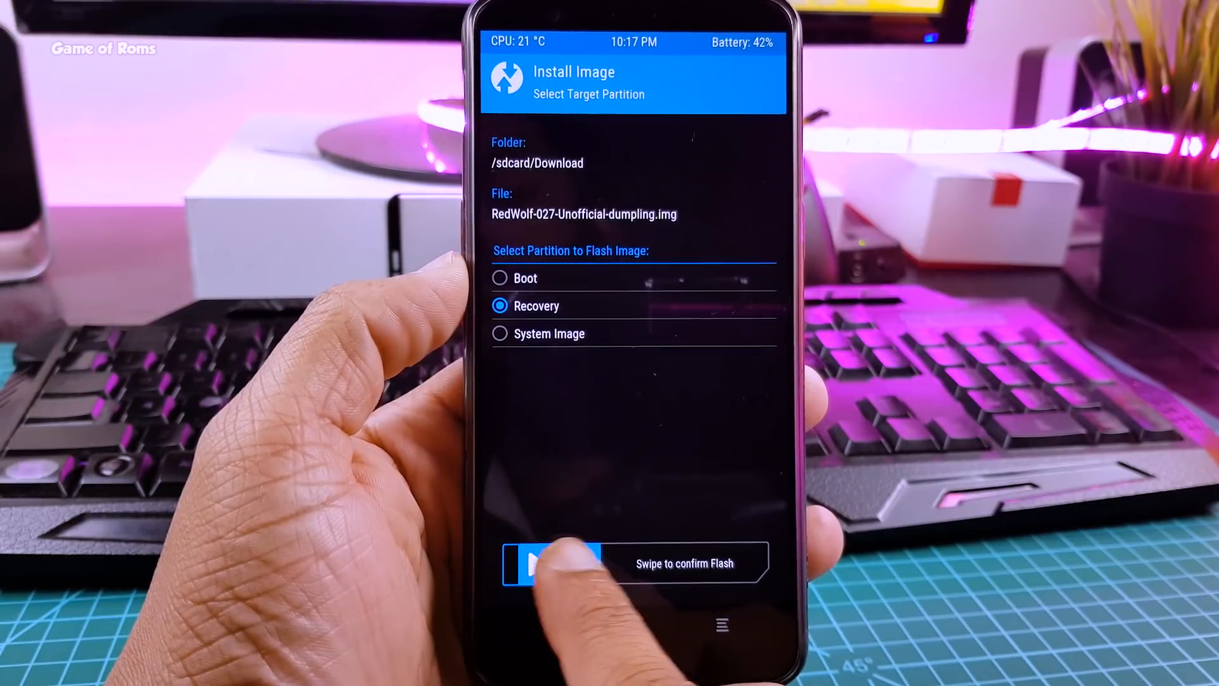
drag(552, 562, 769, 563)
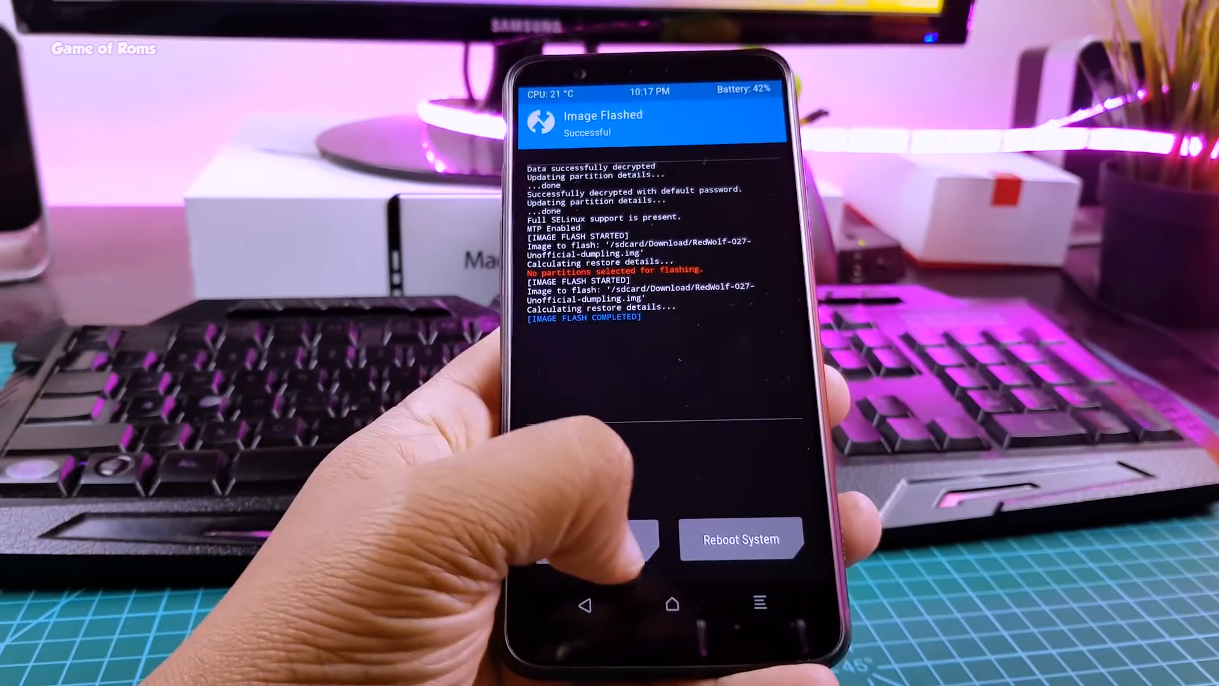
Reboot the phone from TWRP into the newly flashed recovery.
click(739, 540)
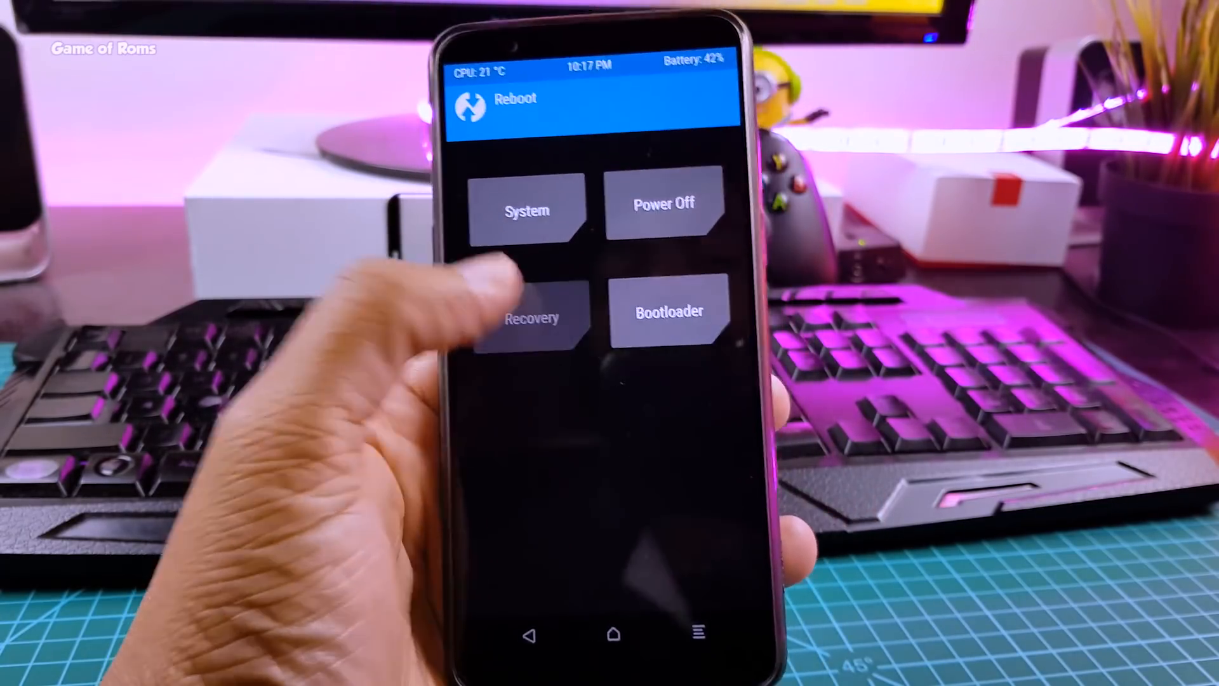
click(532, 317)
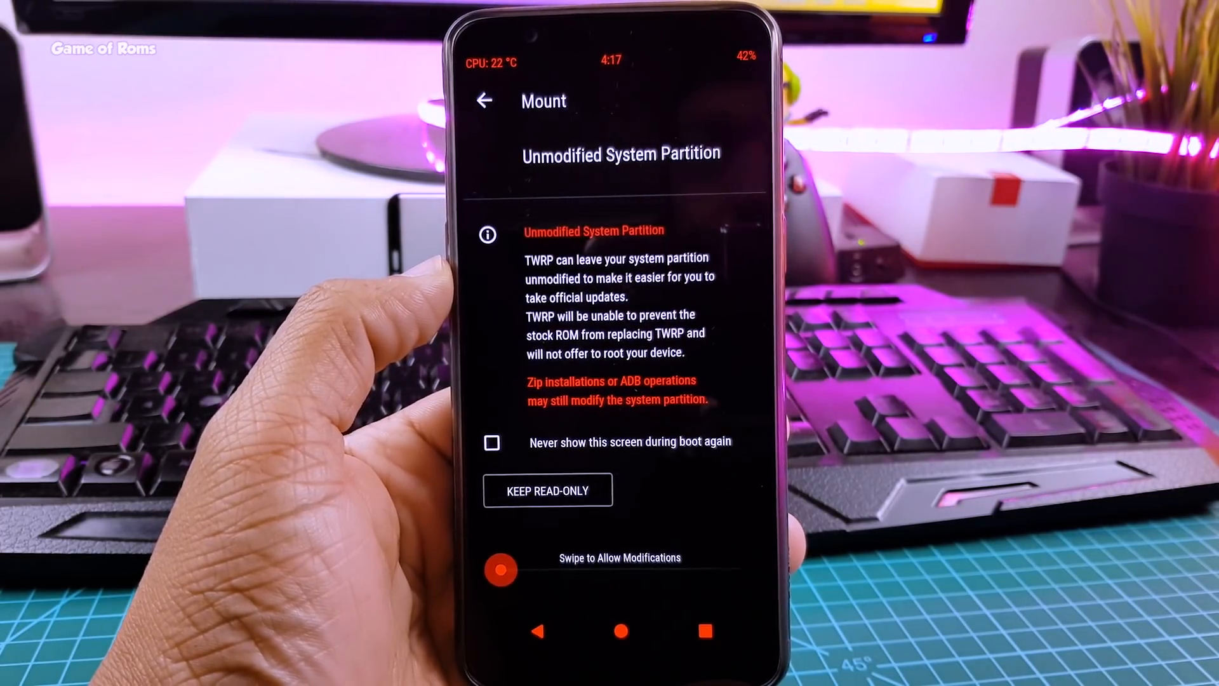
Swipe to allow system modifications in RedWolf, then reboot the phone to system.
drag(500, 570, 661, 563)
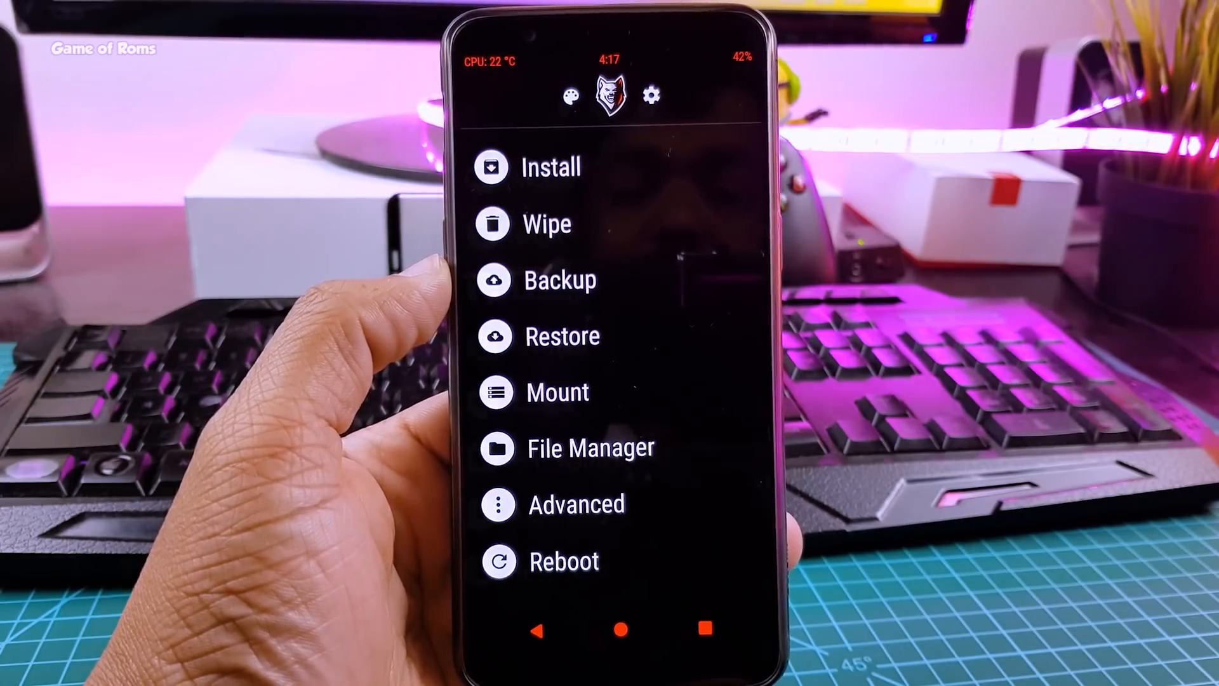
click(564, 560)
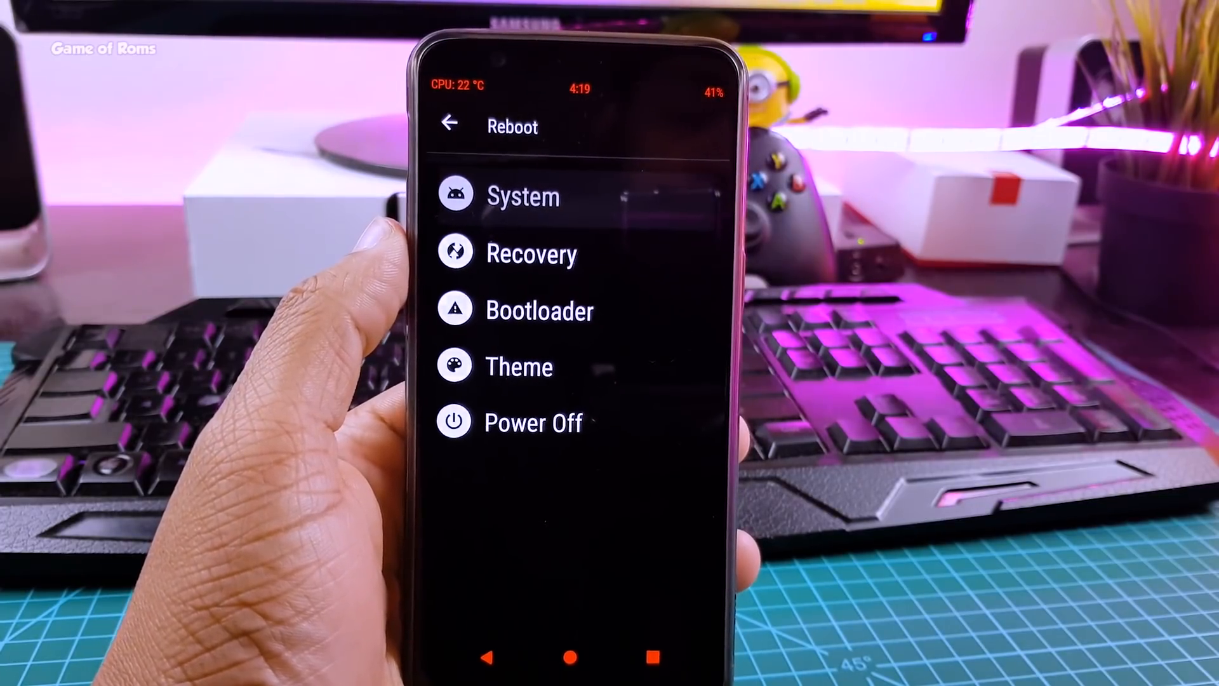
click(523, 195)
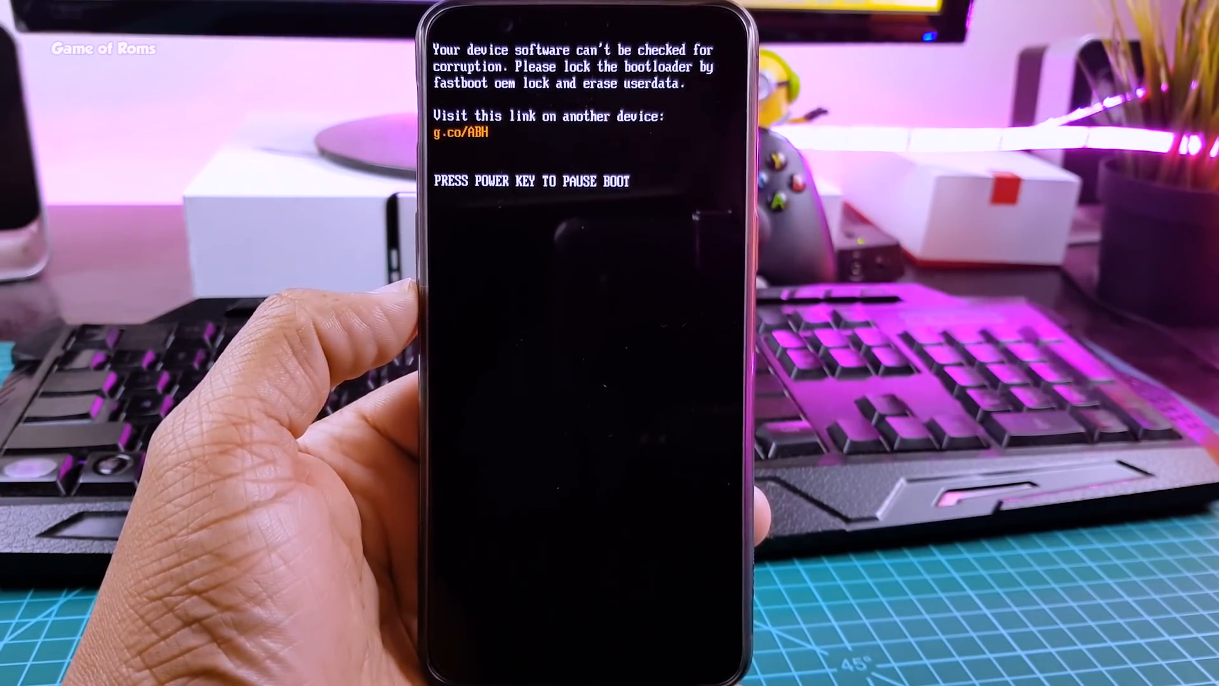
Continue past the unlocked-bootloader warning with the power key so the phone boots on.
key(power)
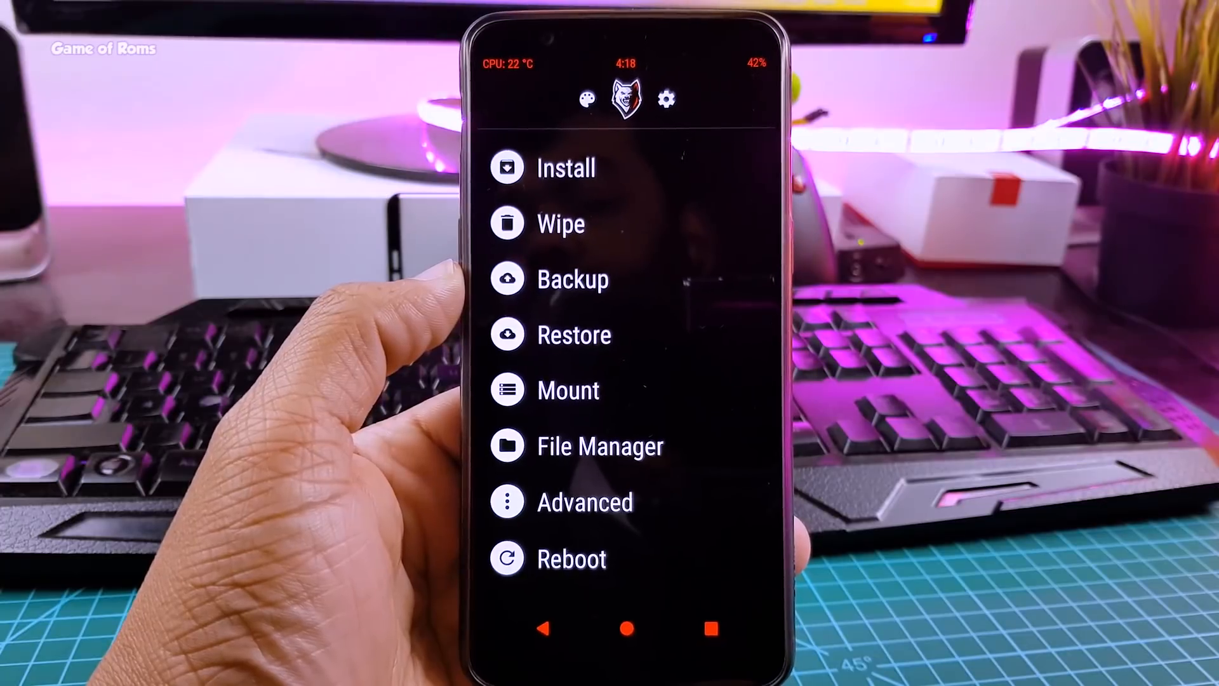
click(584, 501)
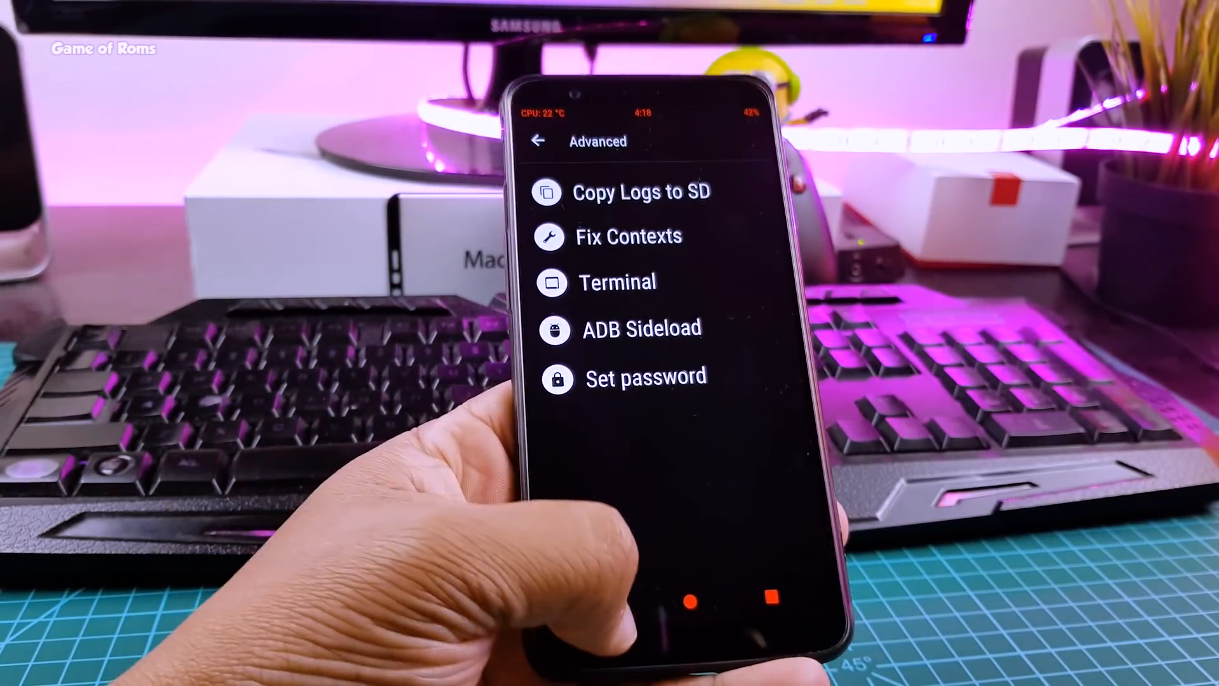
click(536, 141)
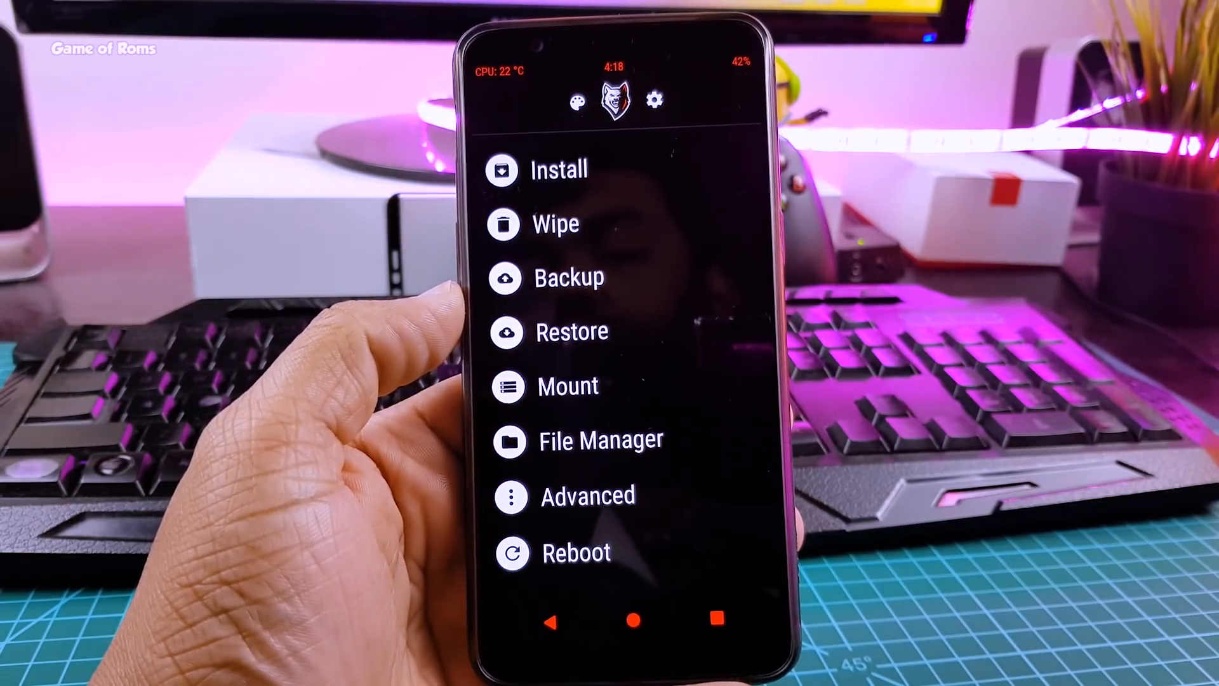